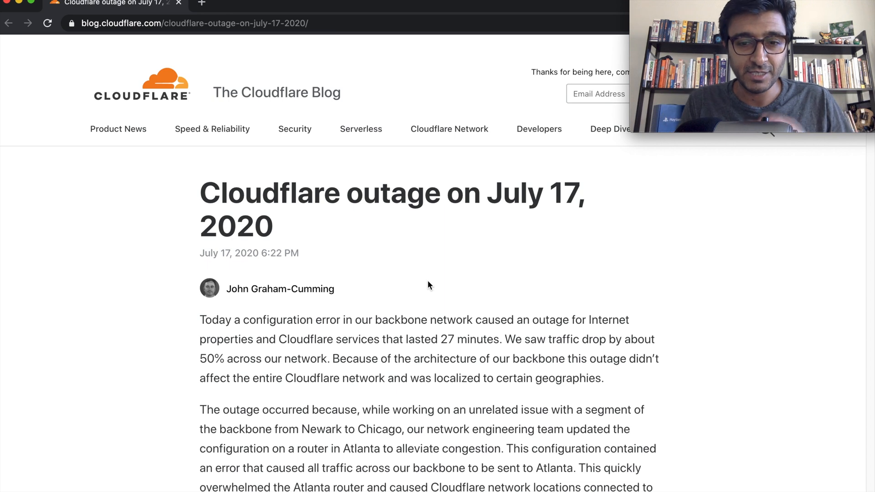
{"action": "mouse_move", "coordinate": [452, 337]}
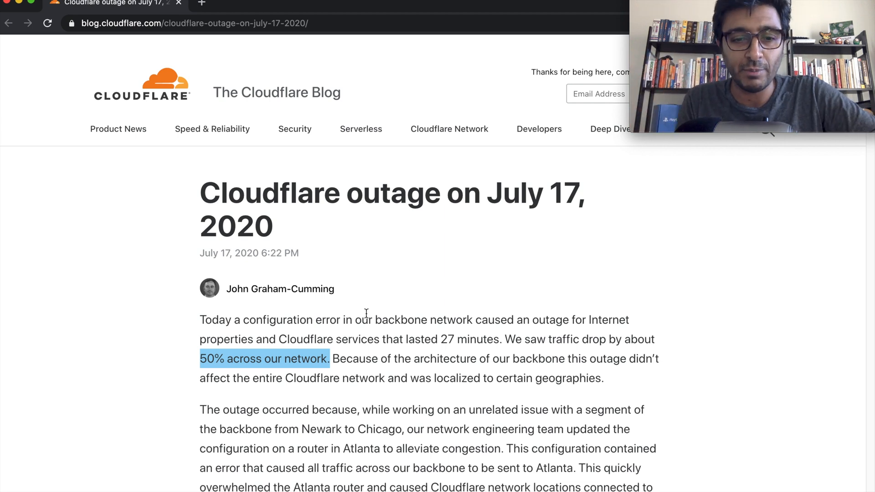
Step: Scroll the outage post down to the Cloudflare Backbone map of private data center links
{"action": "scroll", "scroll_direction": "down", "scroll_amount": 3}
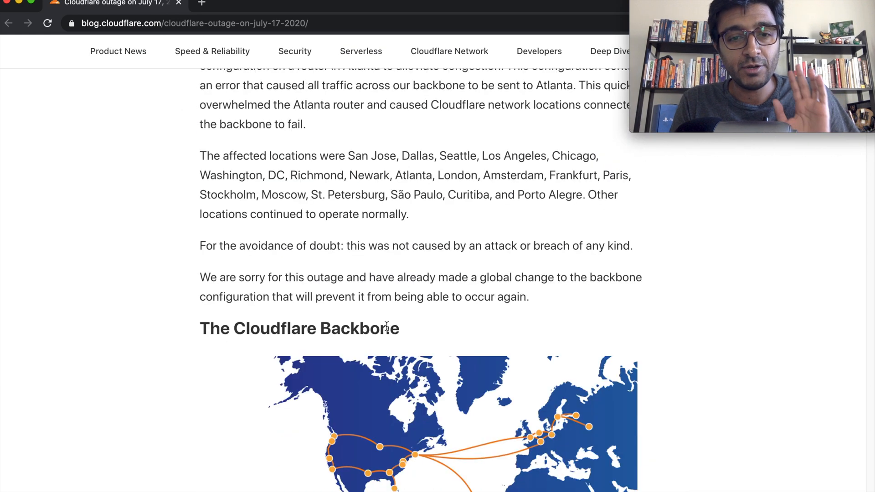
{"action": "scroll", "scroll_direction": "down", "scroll_amount": 3}
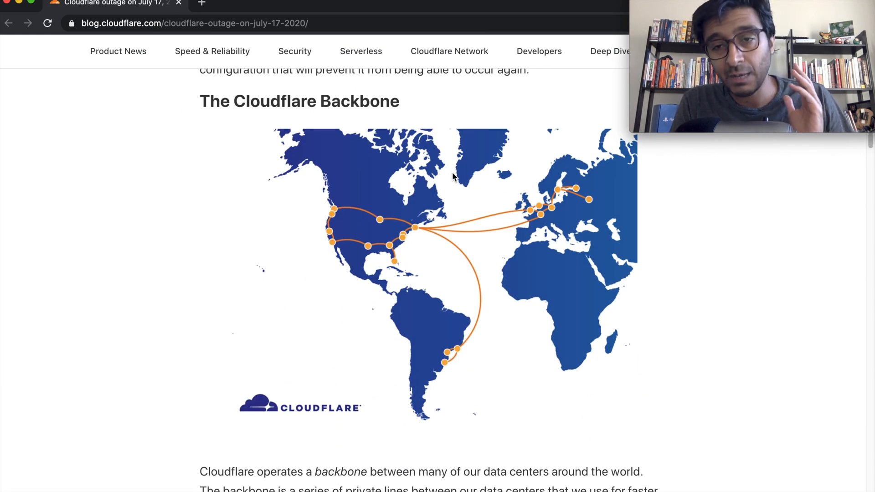
{"action": "mouse_move", "coordinate": [548, 210]}
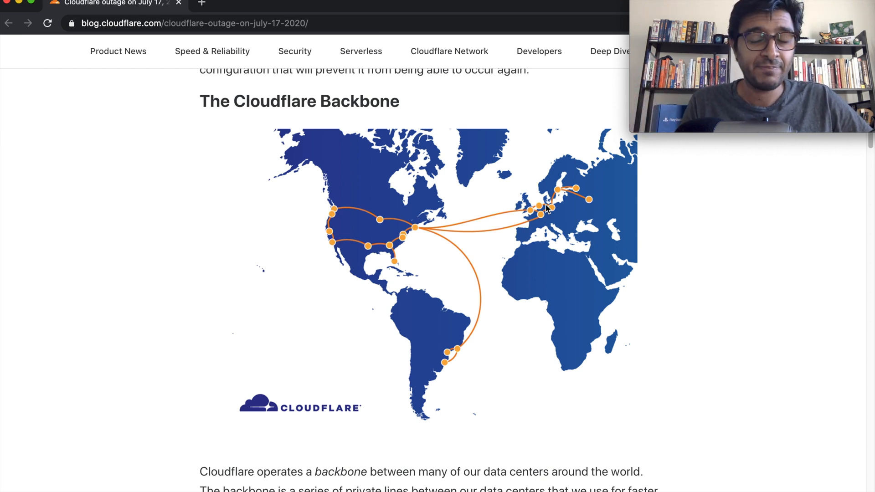
{"action": "mouse_move", "coordinate": [571, 176]}
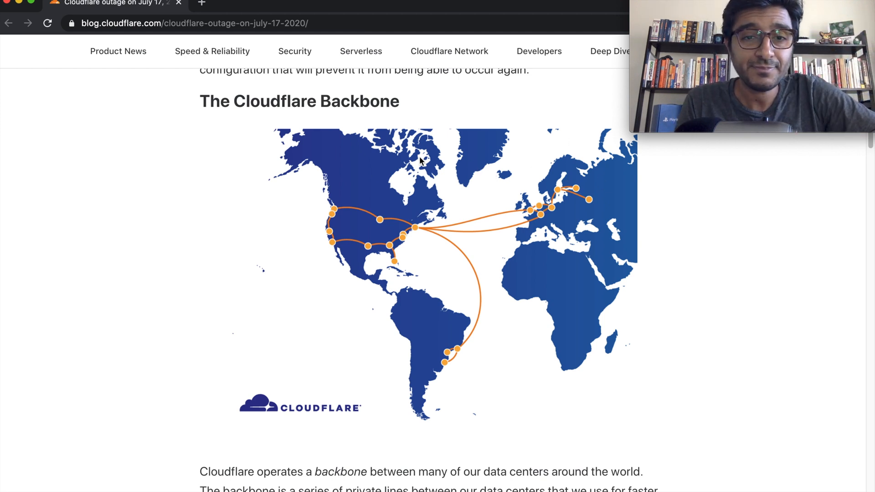
{"action": "mouse_move", "coordinate": [403, 207]}
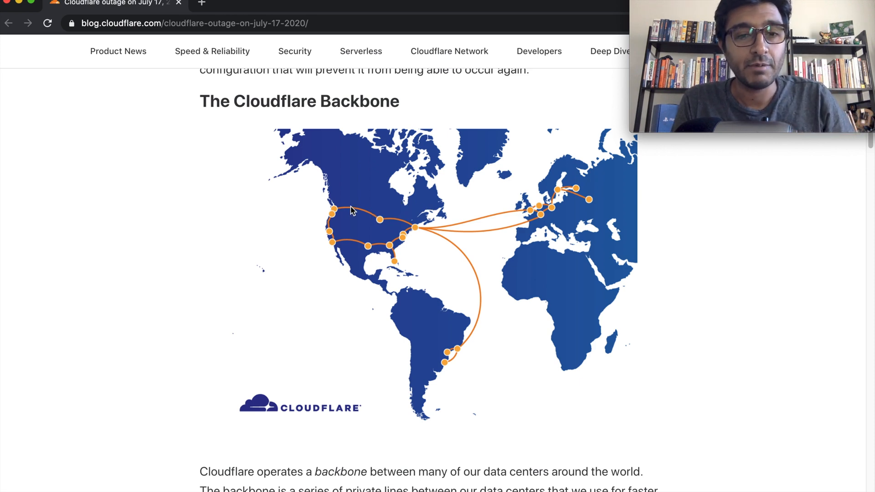
{"action": "mouse_move", "coordinate": [328, 195]}
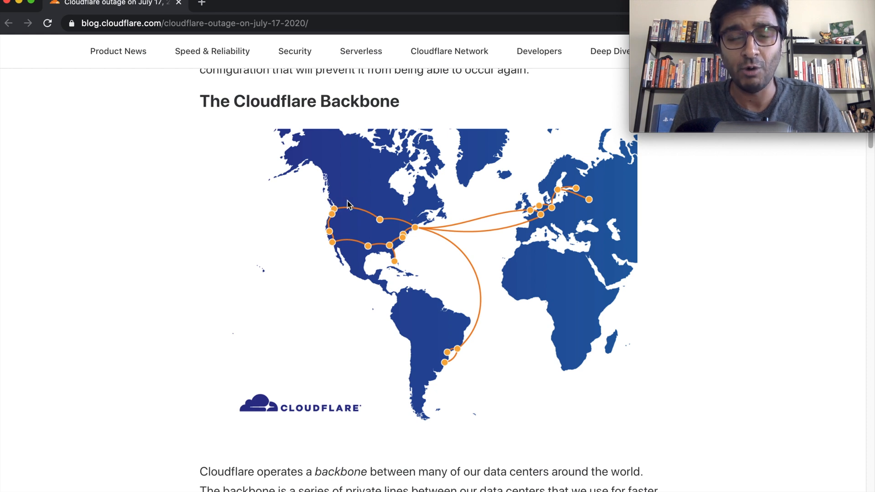
{"action": "mouse_move", "coordinate": [328, 227]}
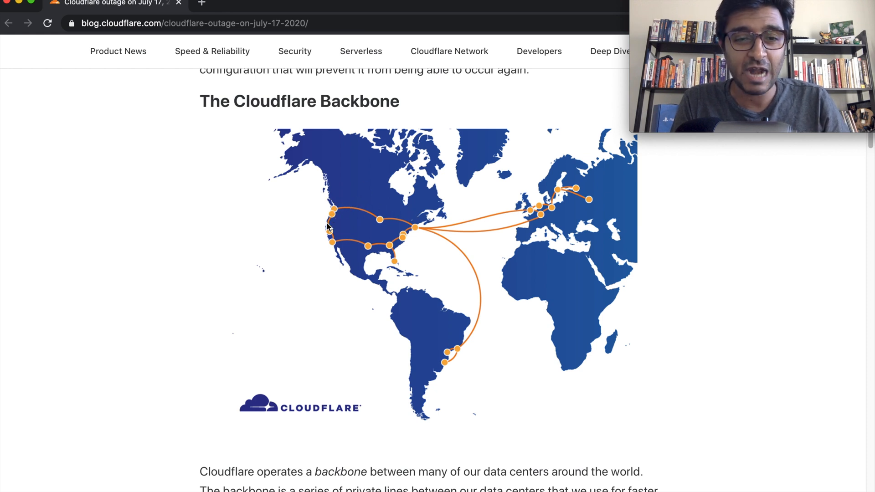
{"action": "mouse_move", "coordinate": [384, 254]}
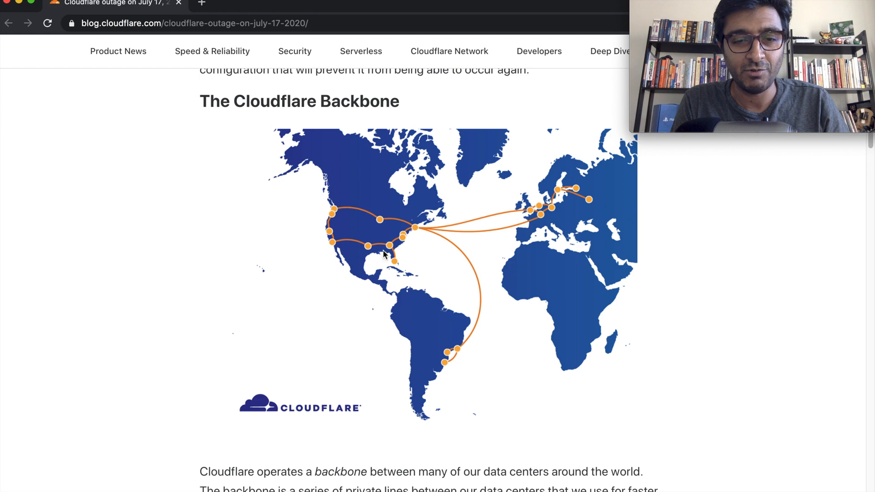
Step: Scroll past the backbone map to the Timeline section listing the Newark–Chicago link issue and Atlanta change
{"action": "scroll", "scroll_direction": "down", "scroll_amount": 3}
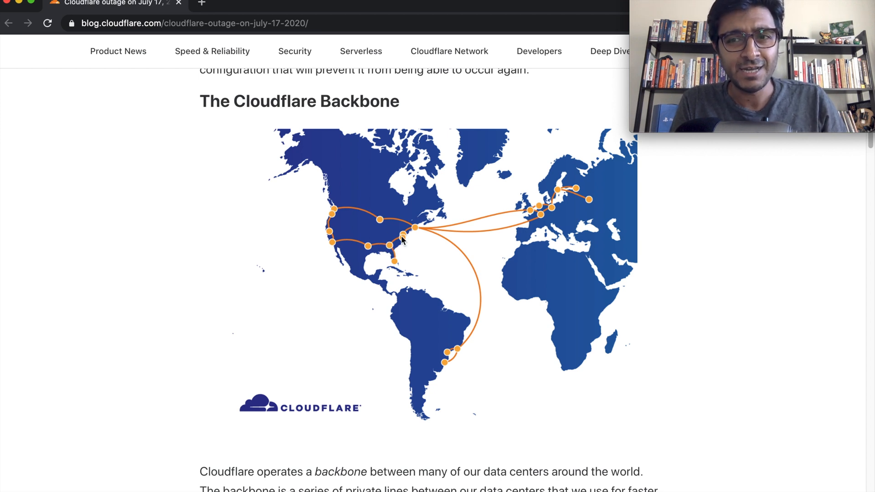
{"action": "mouse_move", "coordinate": [391, 252]}
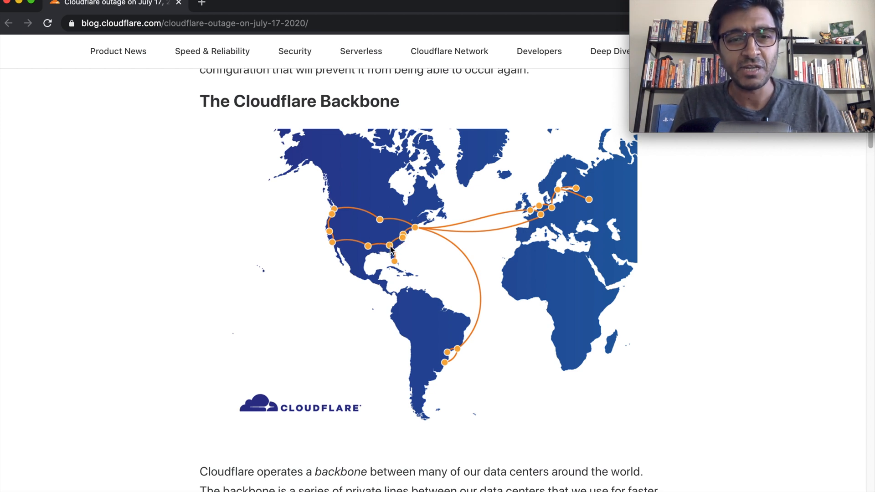
{"action": "mouse_move", "coordinate": [400, 220]}
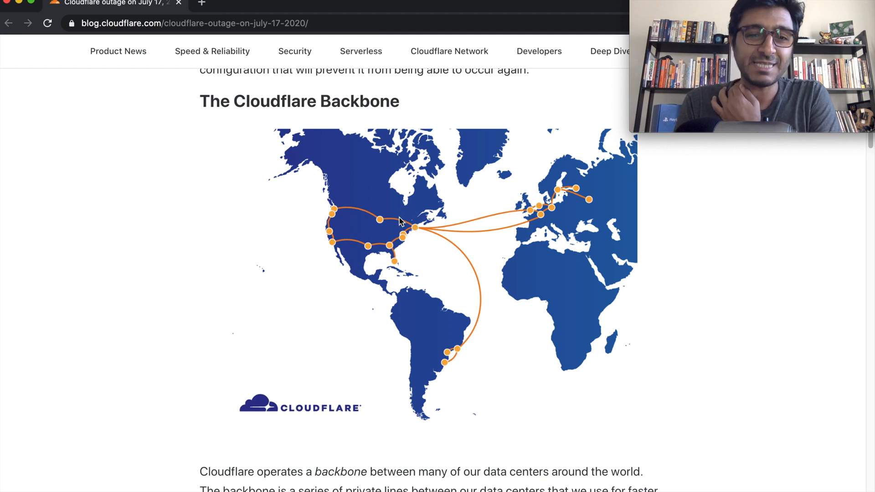
{"action": "mouse_move", "coordinate": [394, 243]}
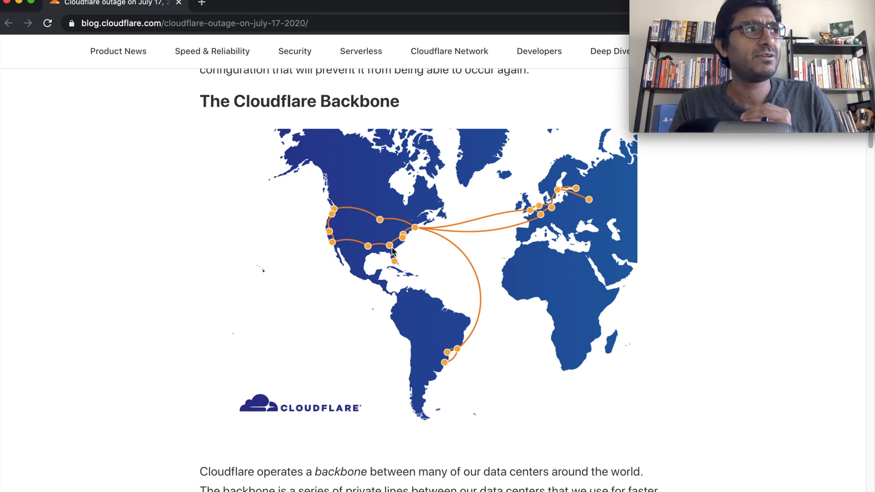
{"action": "scroll", "scroll_direction": "down", "scroll_amount": 3}
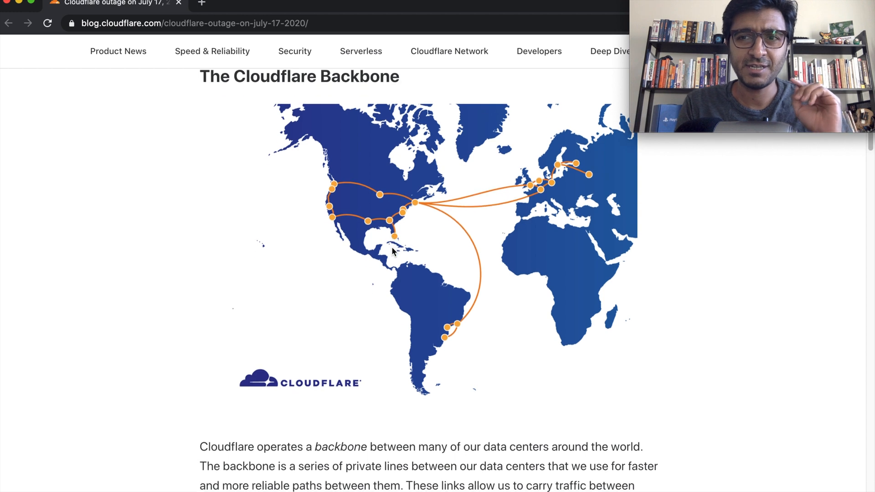
{"action": "scroll", "scroll_direction": "down", "scroll_amount": 3}
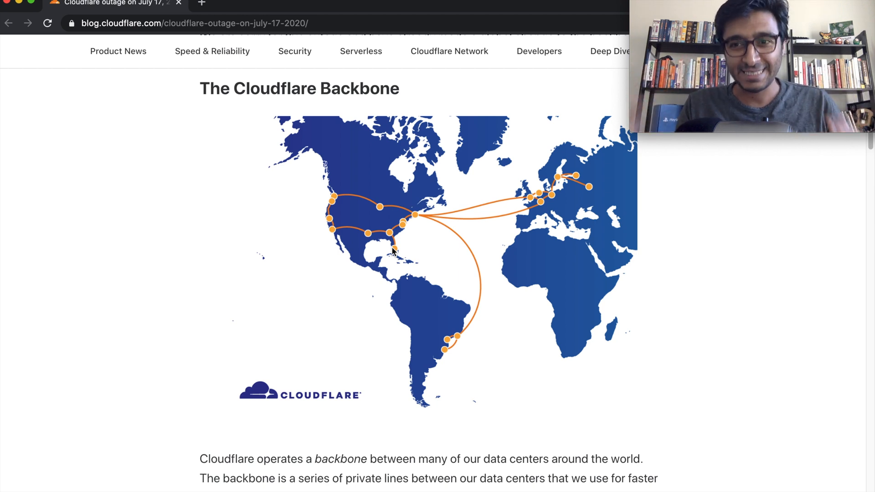
{"action": "scroll", "scroll_direction": "down", "scroll_amount": 3}
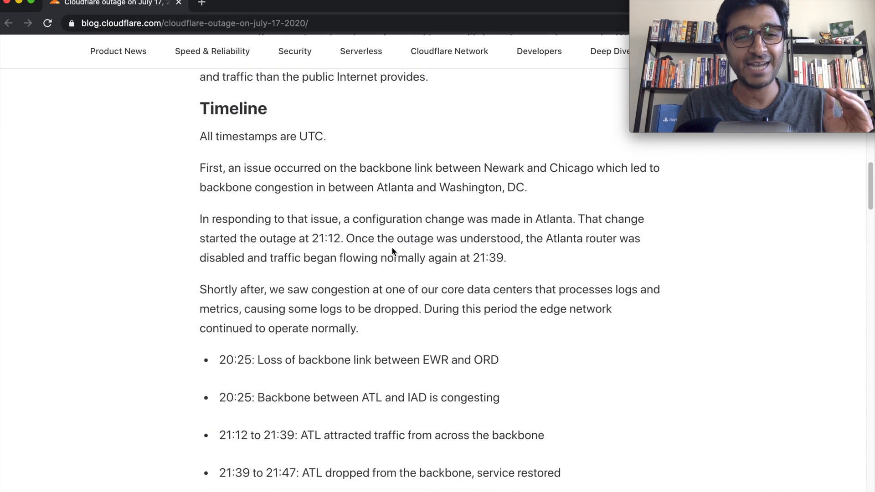
Step: Reach the Atlanta router config snippet and highlight the ATL01 community and local-preference 200
{"action": "scroll", "scroll_direction": "down", "scroll_amount": 3}
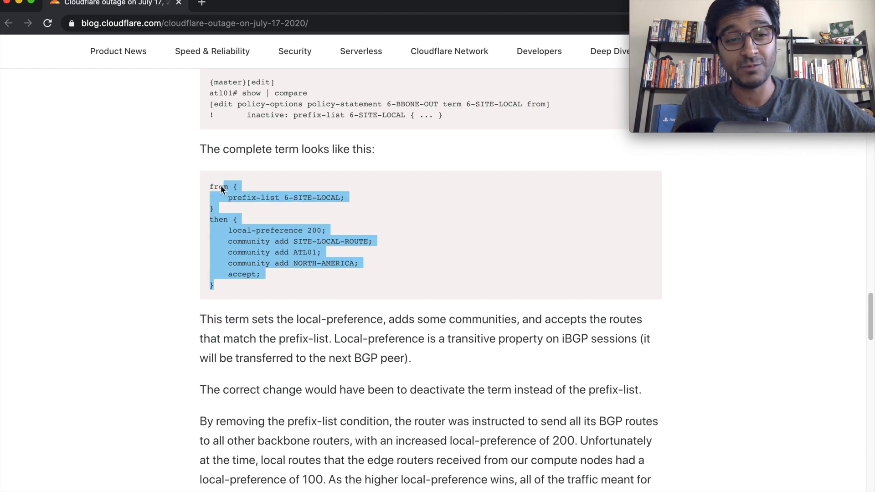
{"action": "mouse_move", "coordinate": [305, 285]}
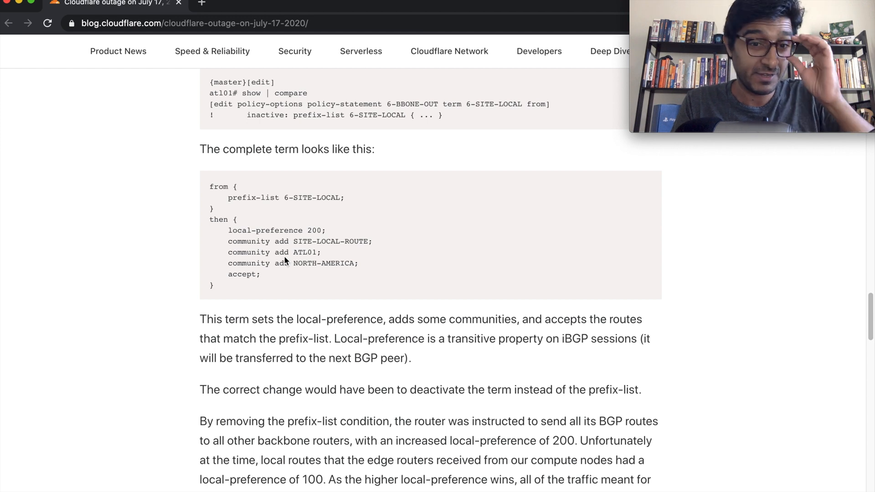
{"action": "mouse_move", "coordinate": [252, 195]}
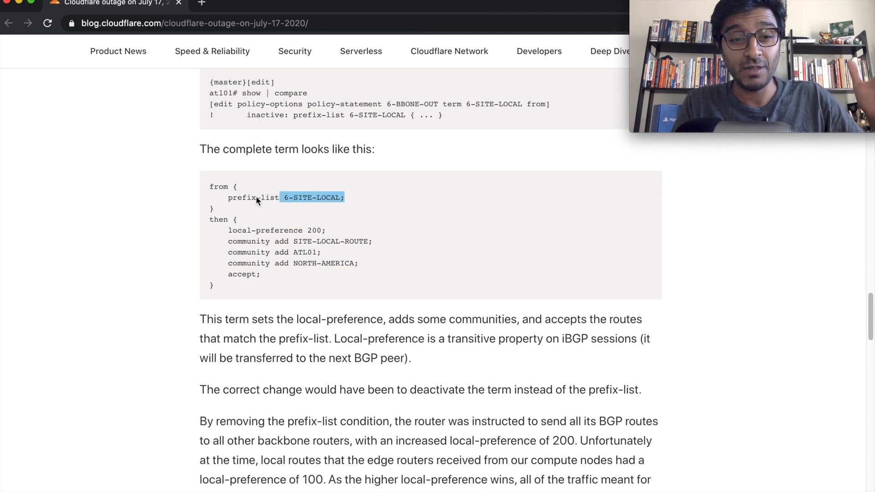
{"action": "left_click", "coordinate": [252, 198]}
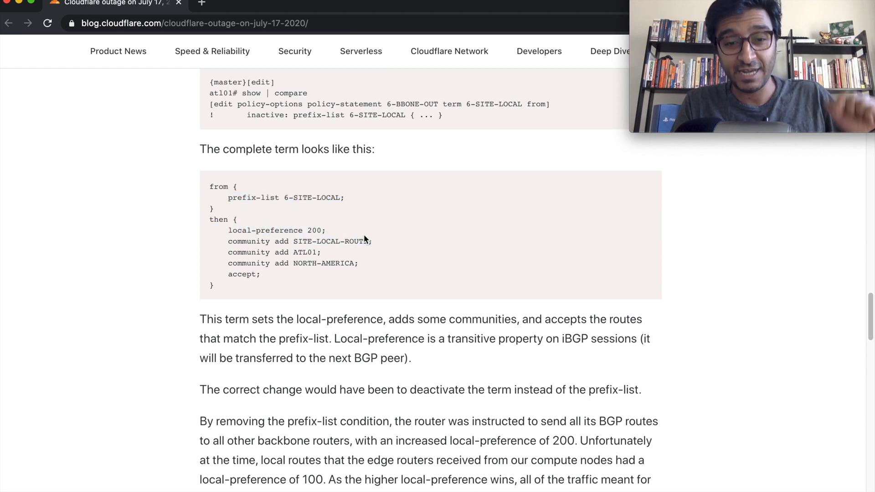
{"action": "double_click", "coordinate": [307, 253]}
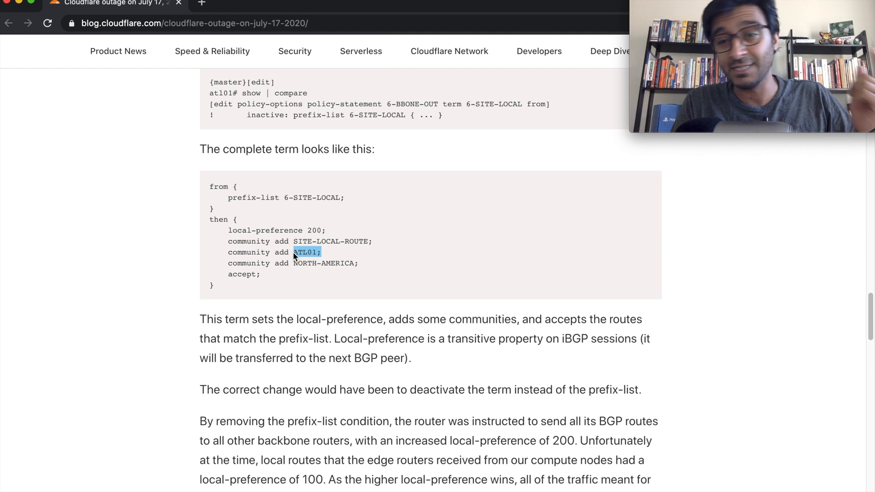
{"action": "double_click", "coordinate": [312, 229]}
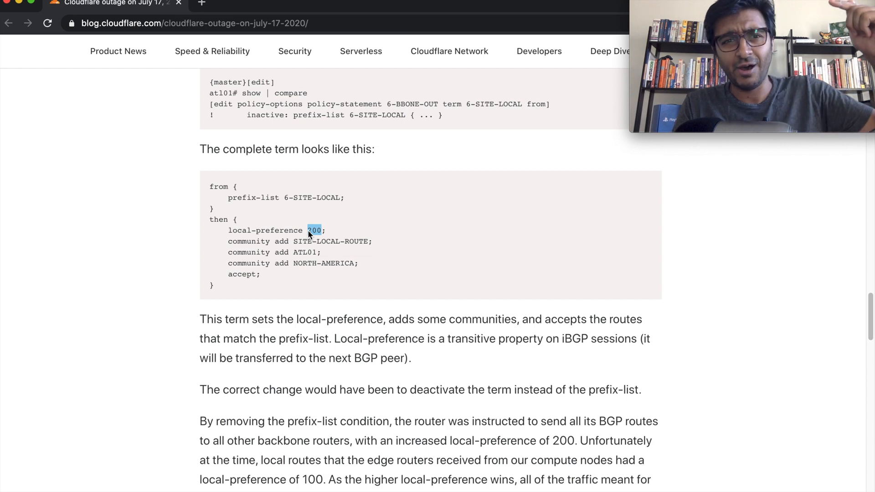
{"action": "scroll", "scroll_direction": "down", "scroll_amount": 3}
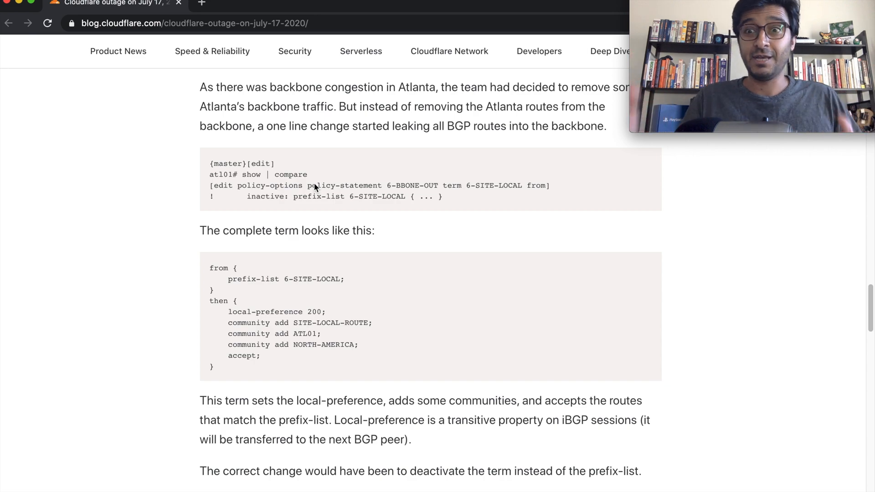
{"action": "scroll", "scroll_direction": "up", "scroll_amount": 3}
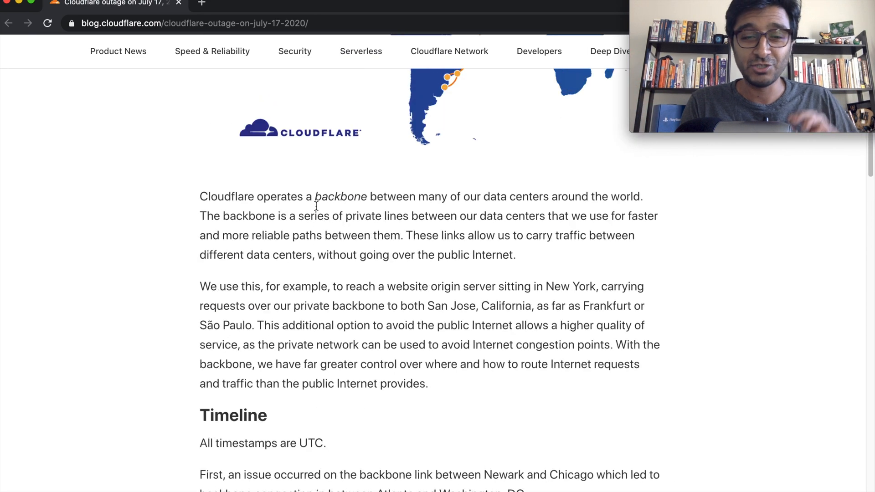
{"action": "scroll", "scroll_direction": "up", "scroll_amount": 3}
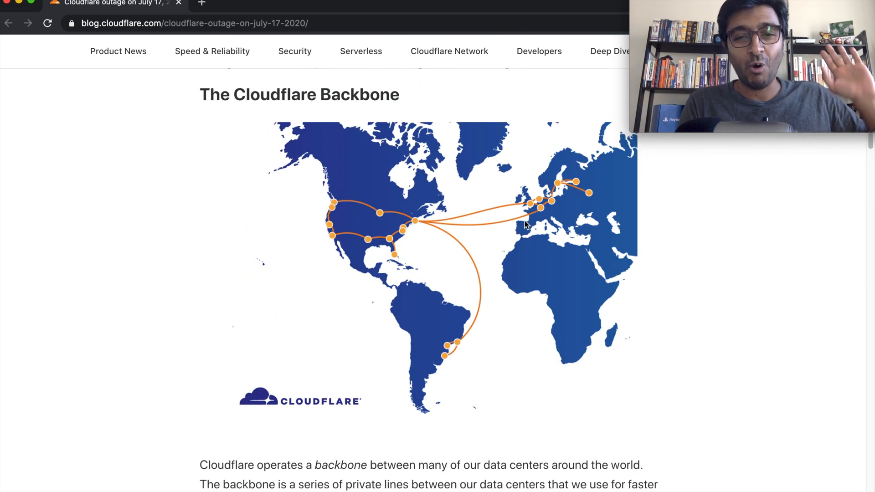
{"action": "mouse_move", "coordinate": [410, 217]}
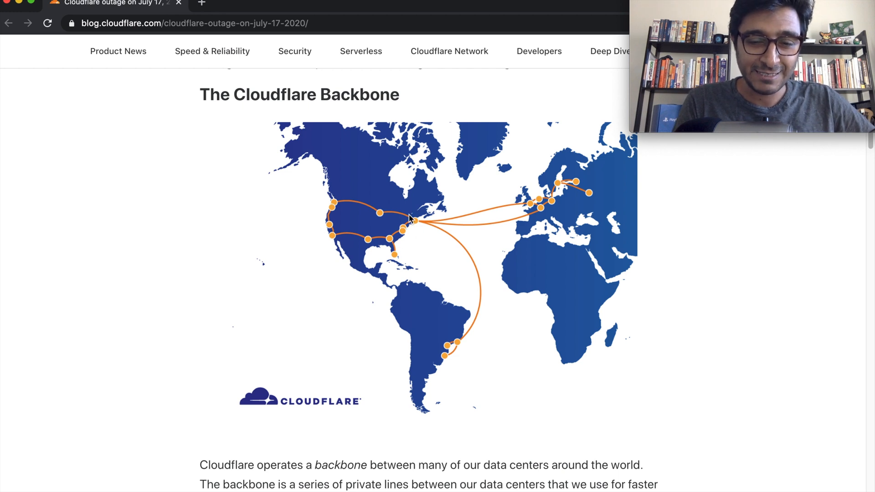
{"action": "mouse_move", "coordinate": [344, 199]}
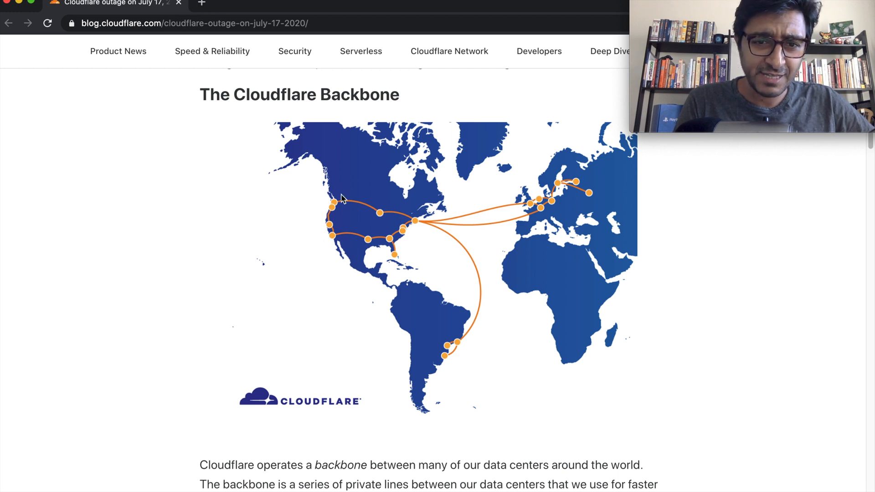
{"action": "mouse_move", "coordinate": [435, 218]}
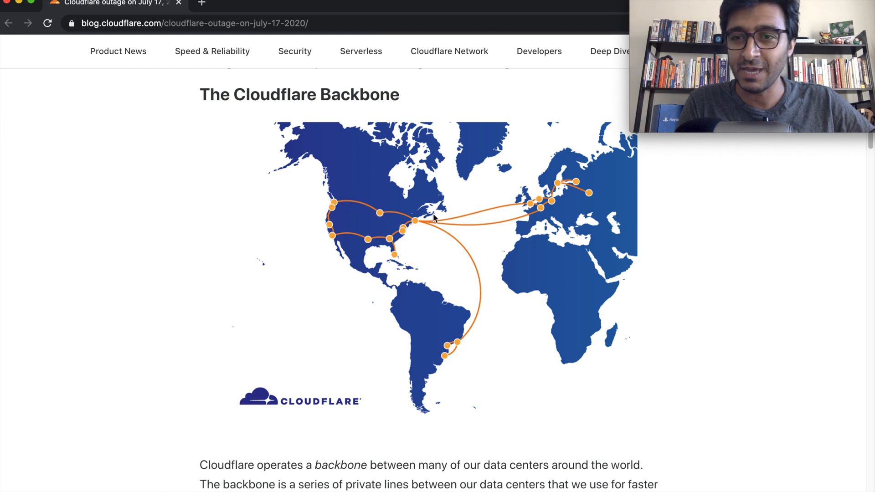
{"action": "mouse_move", "coordinate": [329, 207]}
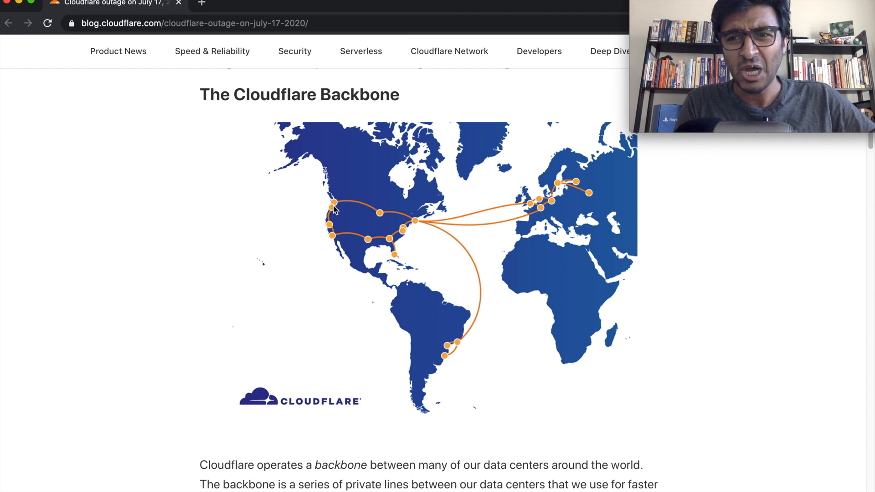
{"action": "mouse_move", "coordinate": [323, 247]}
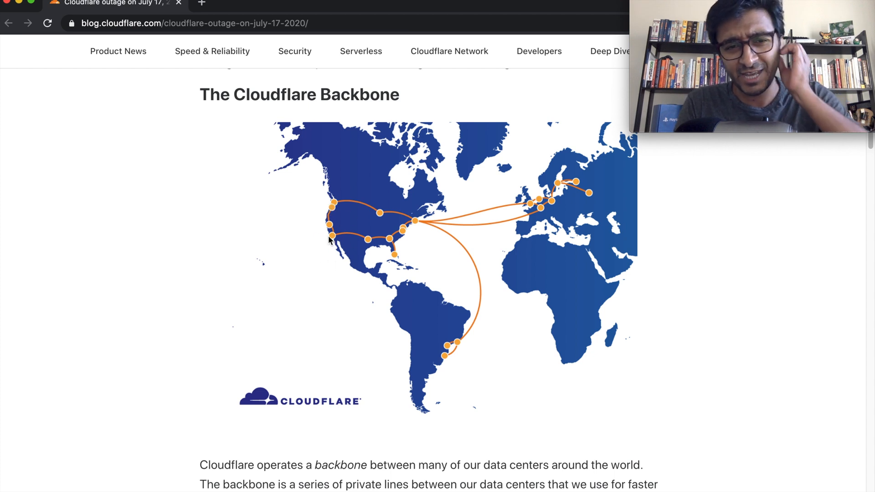
{"action": "mouse_move", "coordinate": [322, 251]}
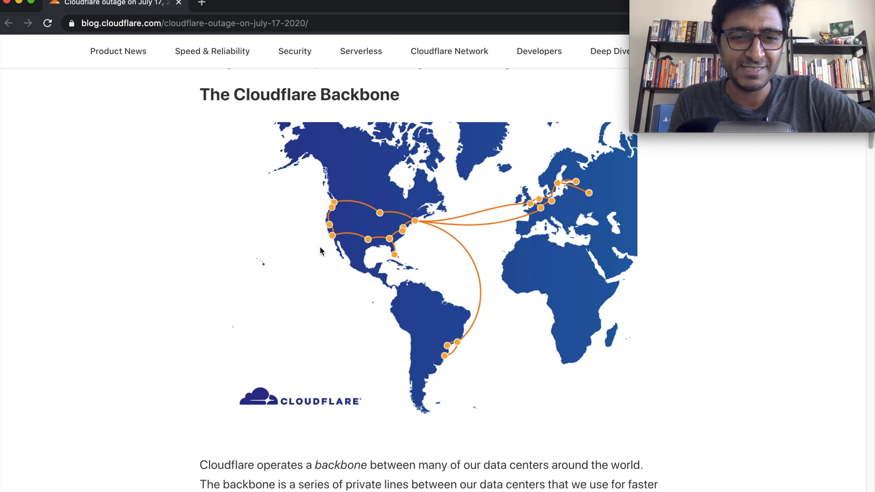
{"action": "mouse_move", "coordinate": [326, 244]}
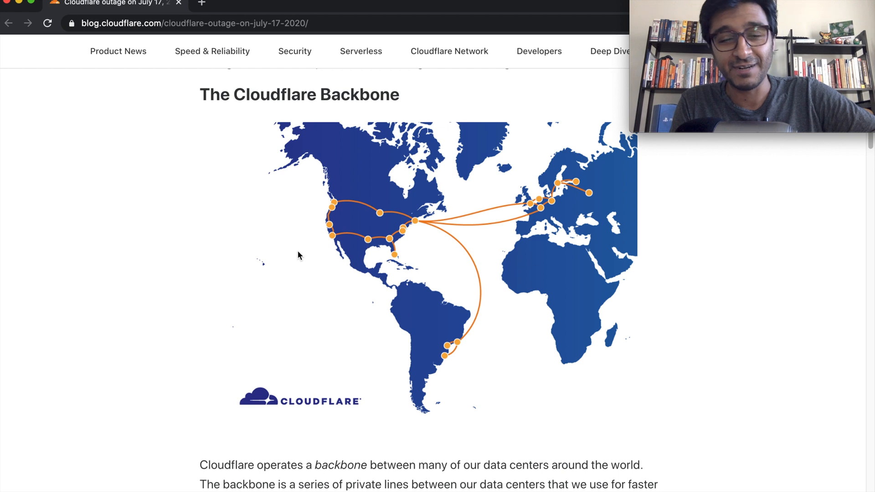
{"action": "mouse_move", "coordinate": [357, 252]}
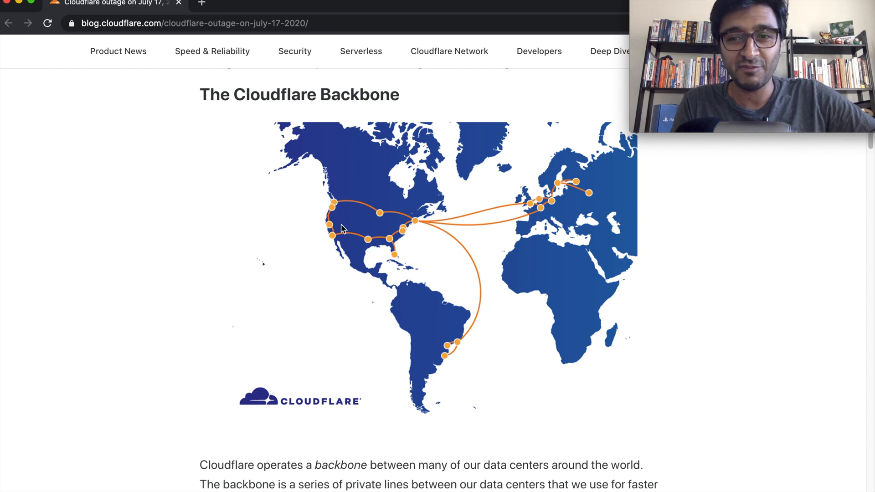
{"action": "mouse_move", "coordinate": [315, 243]}
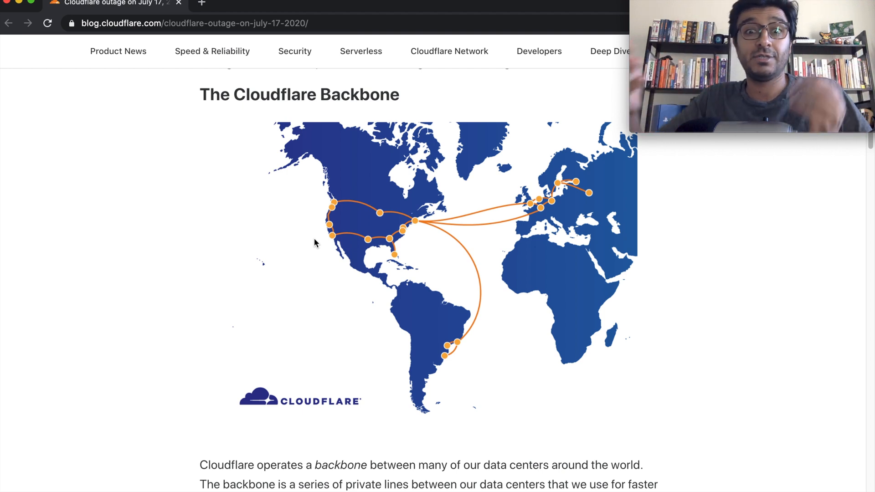
Step: Scroll down to 'What happened and what we're doing about it' with the router config change
{"action": "scroll", "scroll_direction": "down", "scroll_amount": 3}
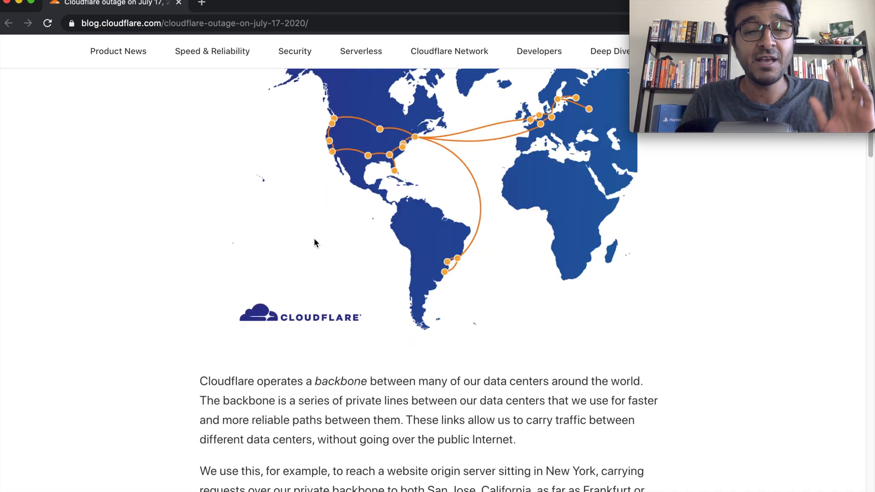
{"action": "scroll", "scroll_direction": "down", "scroll_amount": 3}
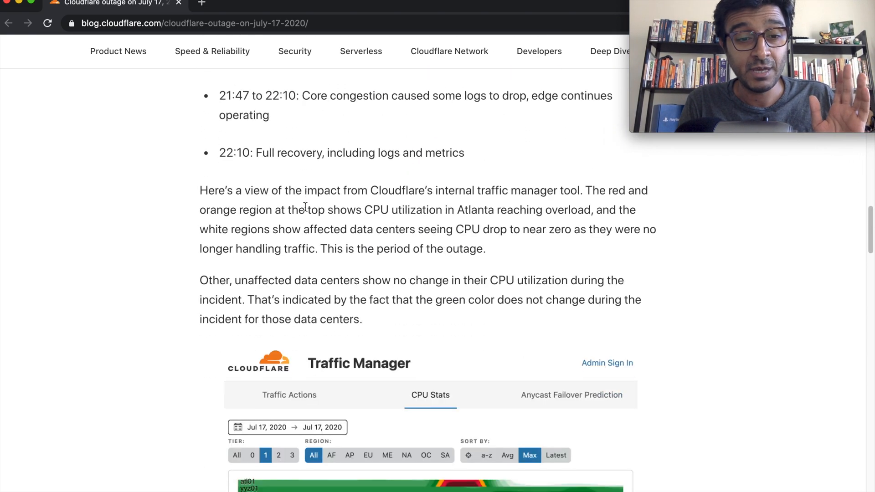
{"action": "scroll", "scroll_direction": "down", "scroll_amount": 3}
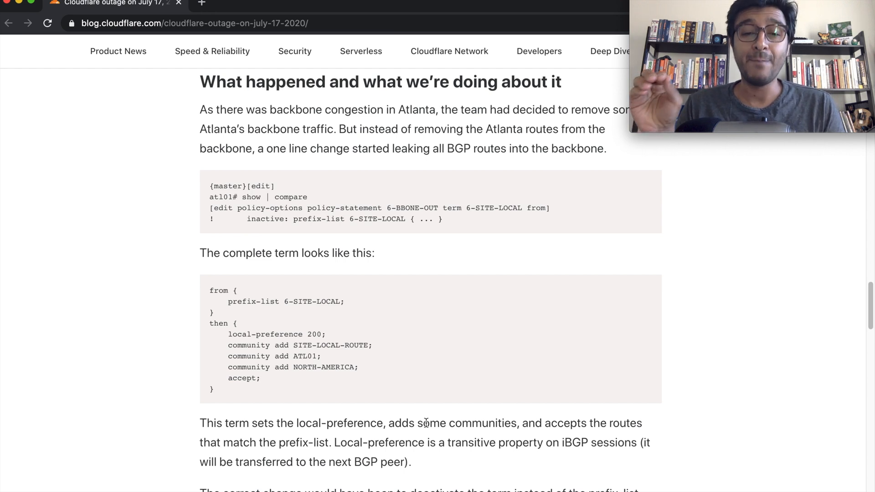
Step: Review the backbone changes list and Conclusion, then settle on the Traffic Manager CPU Stats chart
{"action": "scroll", "scroll_direction": "down", "scroll_amount": 3}
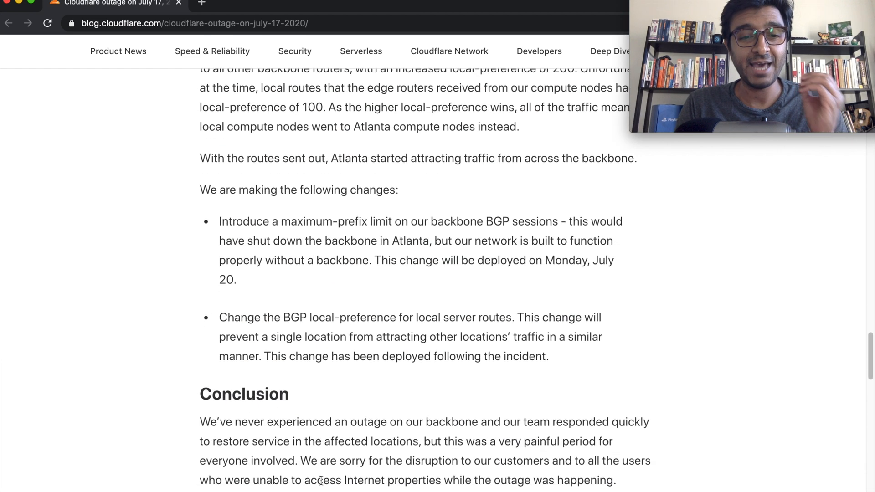
{"action": "scroll", "scroll_direction": "down", "scroll_amount": 3}
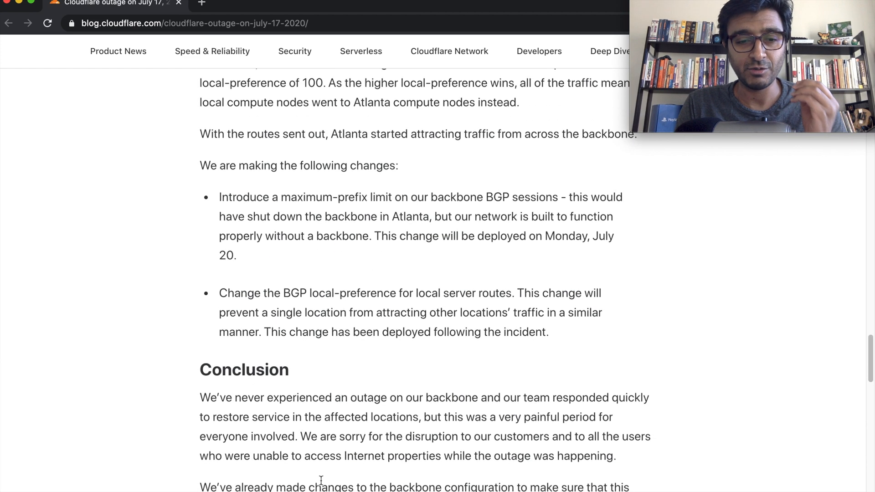
{"action": "scroll", "scroll_direction": "up", "scroll_amount": 3}
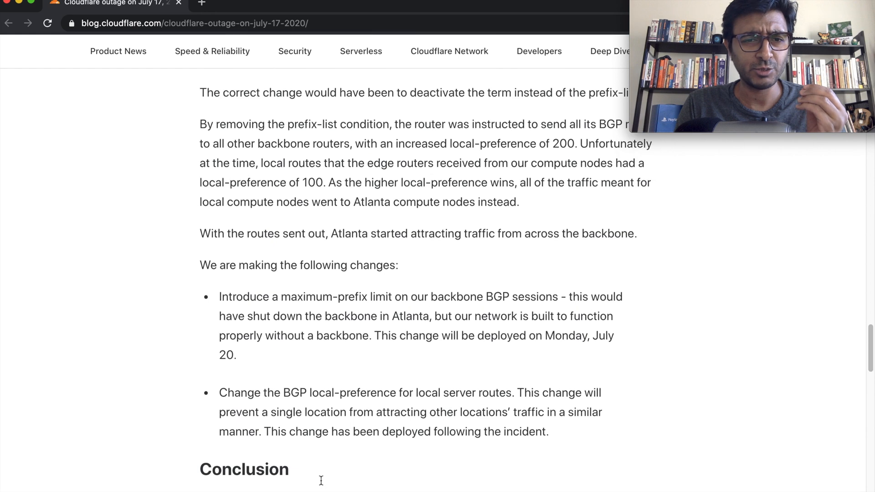
{"action": "scroll", "scroll_direction": "up", "scroll_amount": 3}
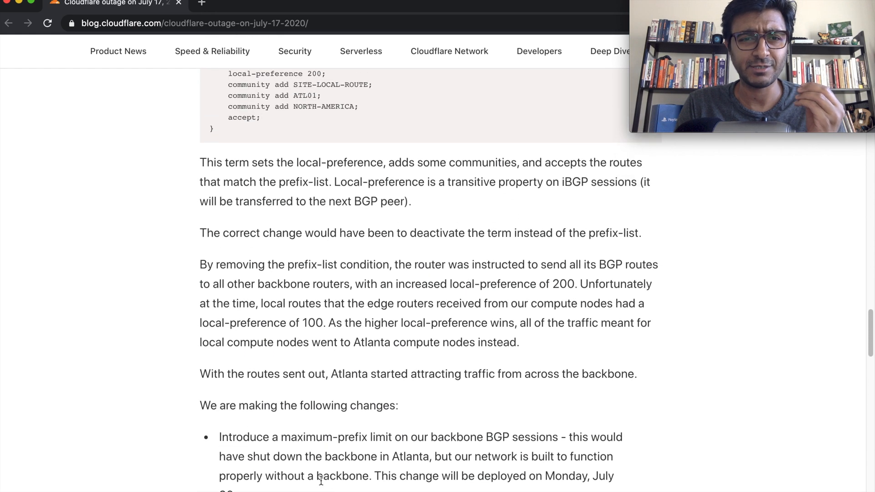
{"action": "scroll", "scroll_direction": "down", "scroll_amount": 3}
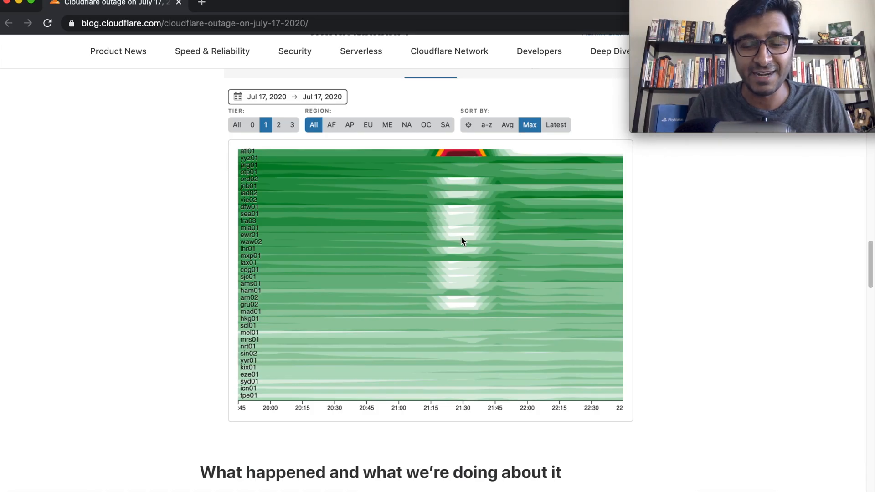
{"action": "mouse_move", "coordinate": [462, 158]}
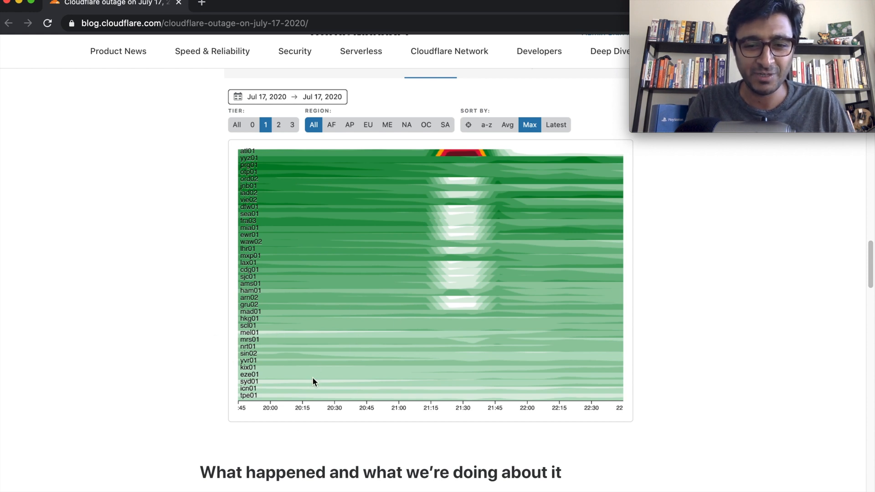
{"action": "mouse_move", "coordinate": [279, 350]}
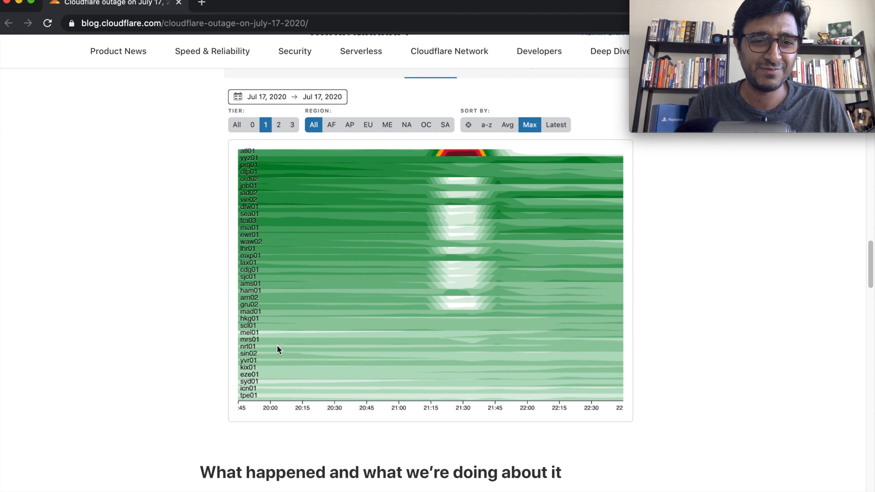
{"action": "mouse_move", "coordinate": [492, 392]}
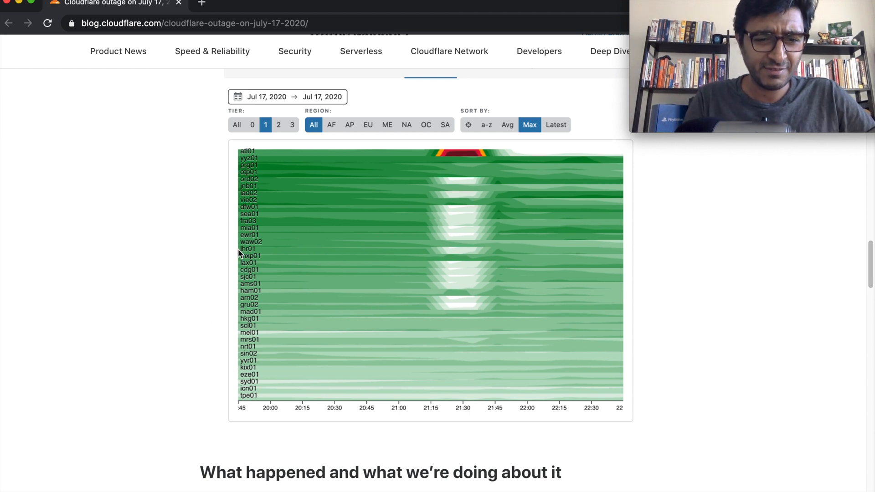
{"action": "mouse_move", "coordinate": [504, 201]}
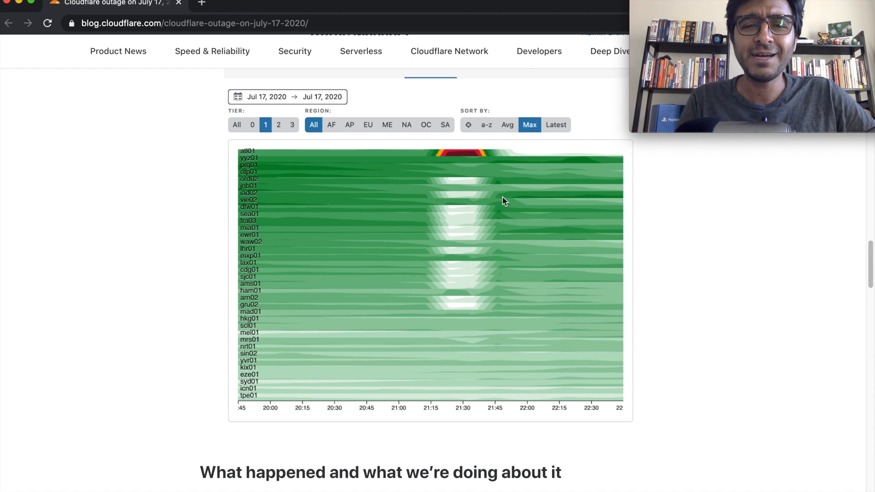
Step: Scroll from the CPU Stats chart to the timeline bullets from 20:25 link loss to 22:10 recovery
{"action": "scroll", "scroll_direction": "down", "scroll_amount": 3}
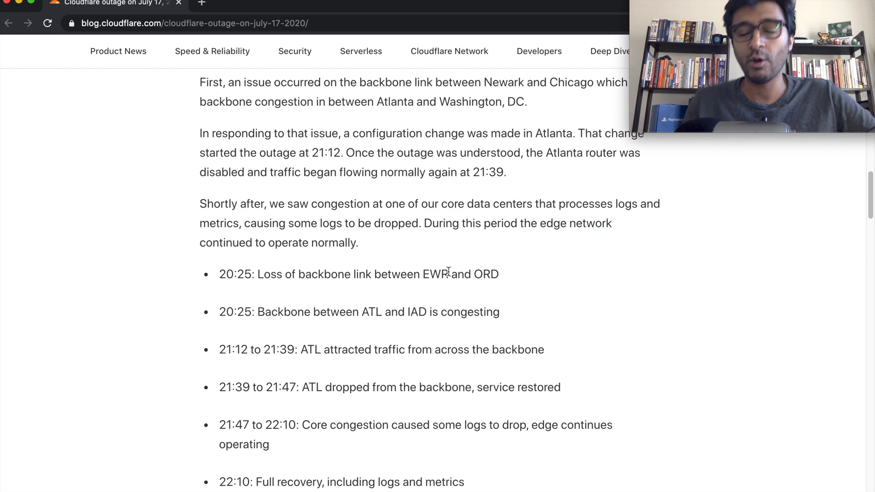
Step: Show the Timeline bullets with the paragraph explaining Atlanta's CPU overload in the Traffic Manager view
{"action": "scroll", "scroll_direction": "up", "scroll_amount": 3}
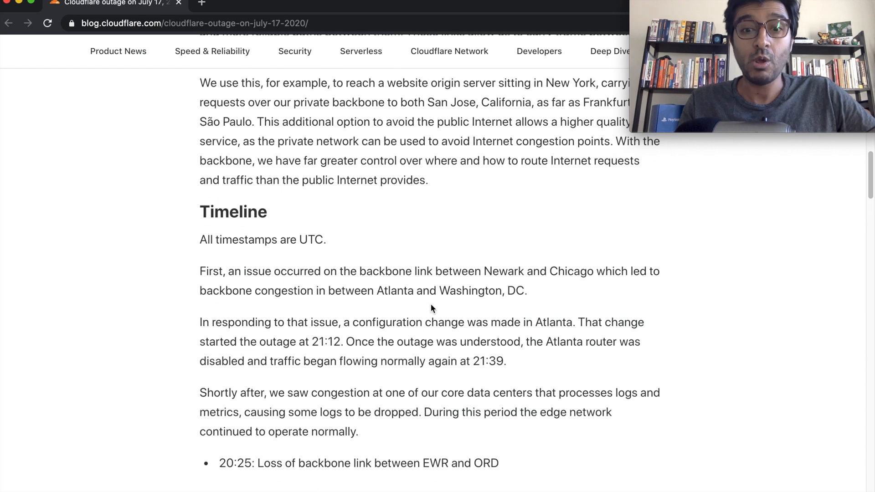
{"action": "scroll", "scroll_direction": "down", "scroll_amount": 3}
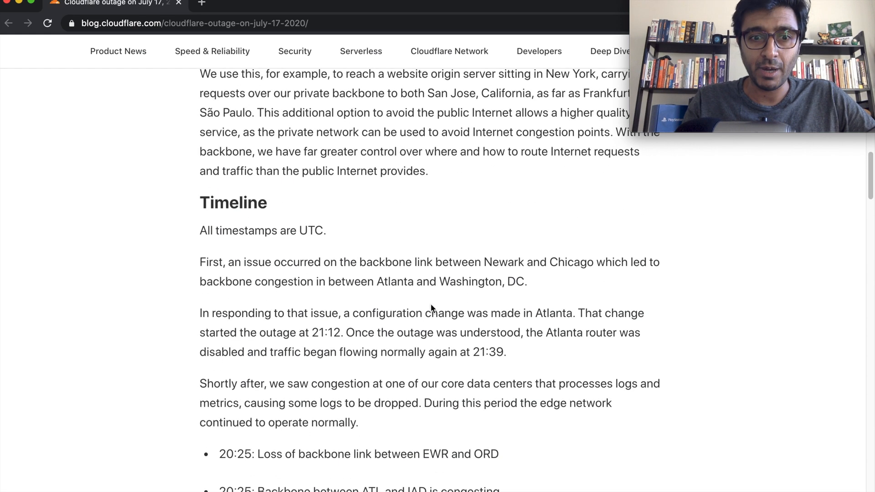
{"action": "scroll", "scroll_direction": "down", "scroll_amount": 3}
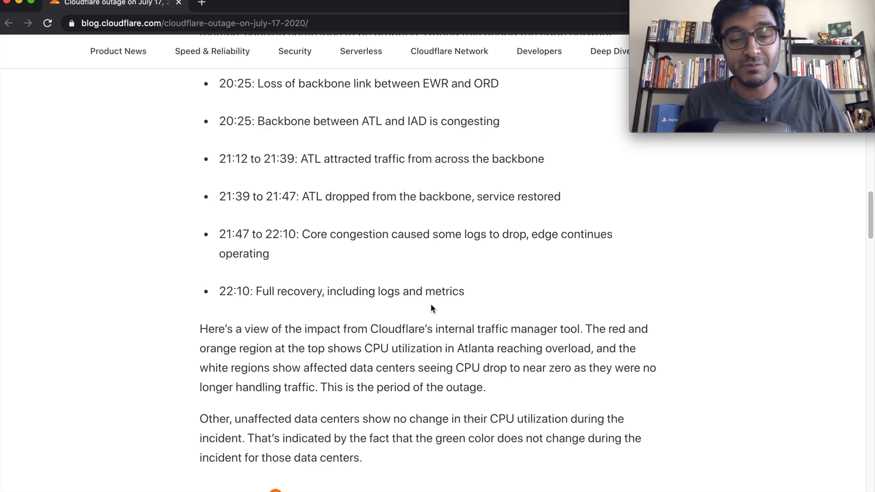
Step: Scroll back to the post's intro where the 27-minute outage duration is highlighted
{"action": "scroll", "scroll_direction": "up", "scroll_amount": 3}
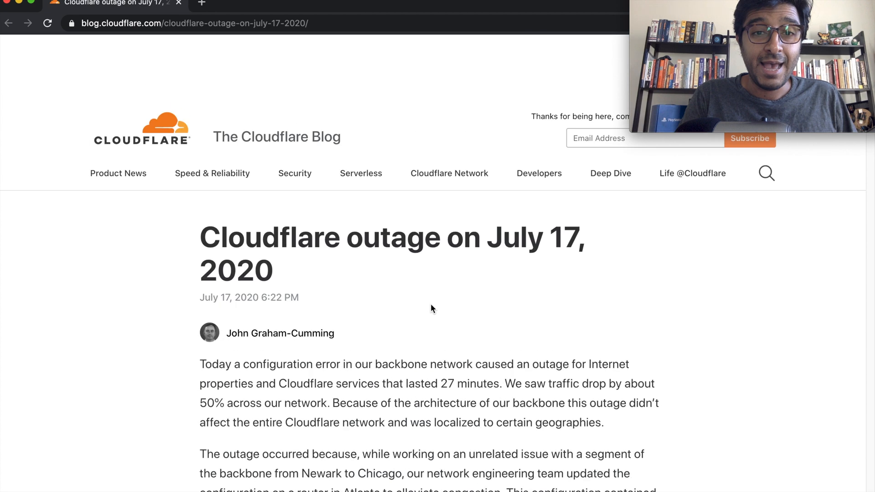
{"action": "scroll", "scroll_direction": "down", "scroll_amount": 3}
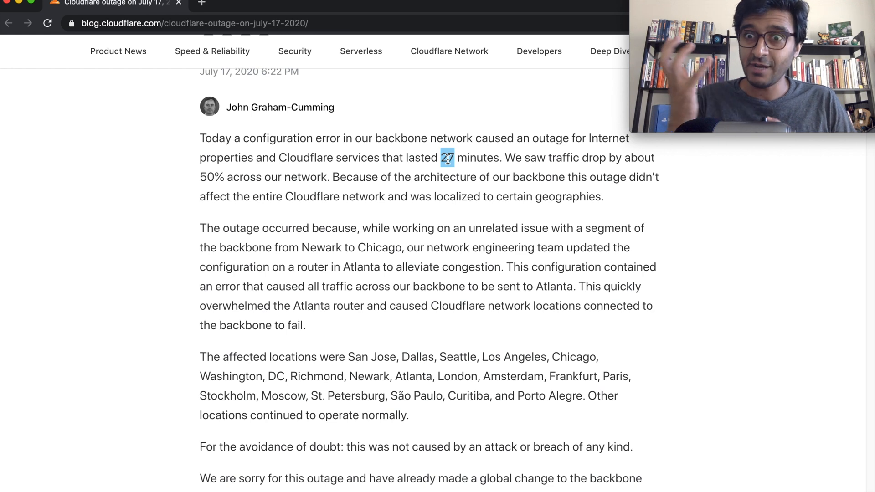
Step: Scroll through the backbone section and timeline down to the Traffic Manager CPU Stats chart
{"action": "scroll", "scroll_direction": "down", "scroll_amount": 3}
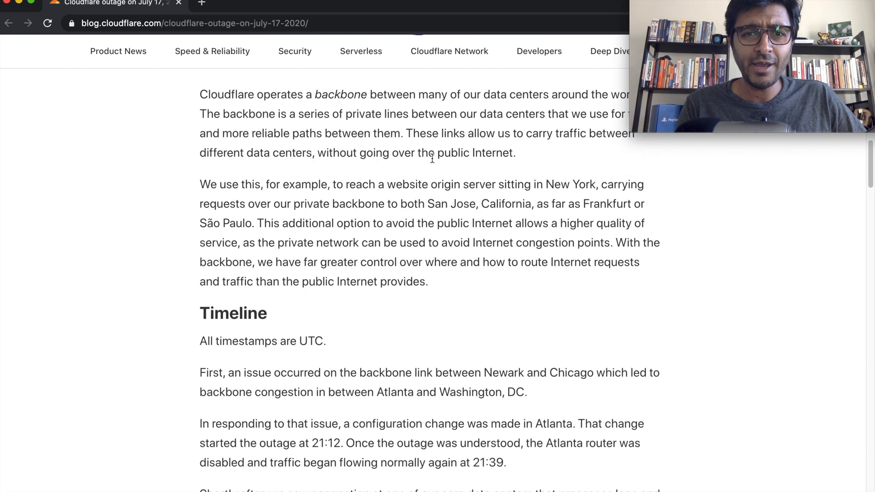
{"action": "scroll", "scroll_direction": "up", "scroll_amount": 3}
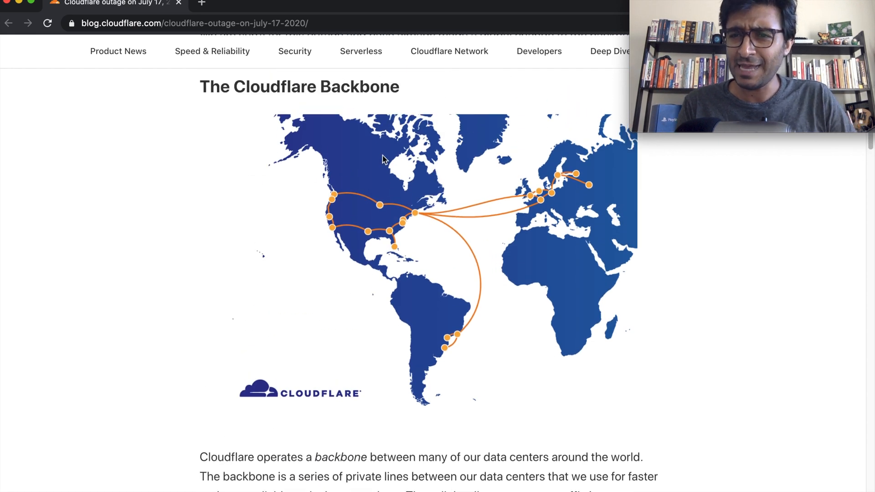
{"action": "scroll", "scroll_direction": "down", "scroll_amount": 3}
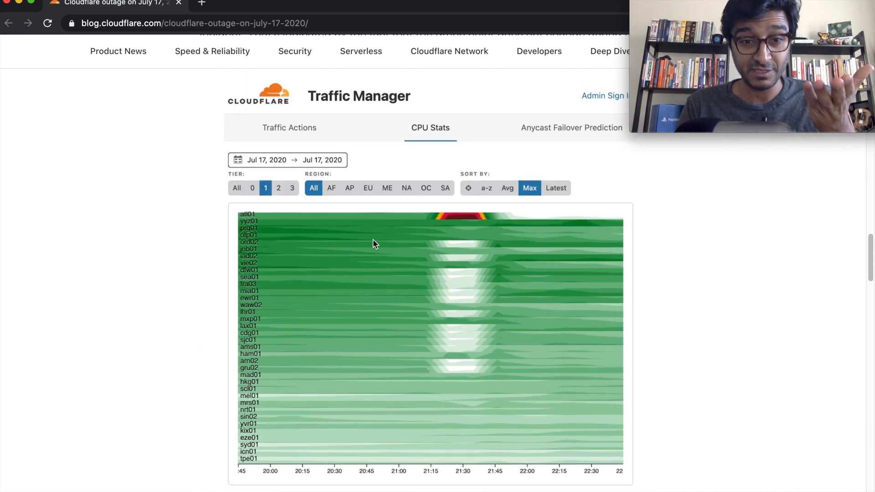
{"action": "scroll", "scroll_direction": "down", "scroll_amount": 3}
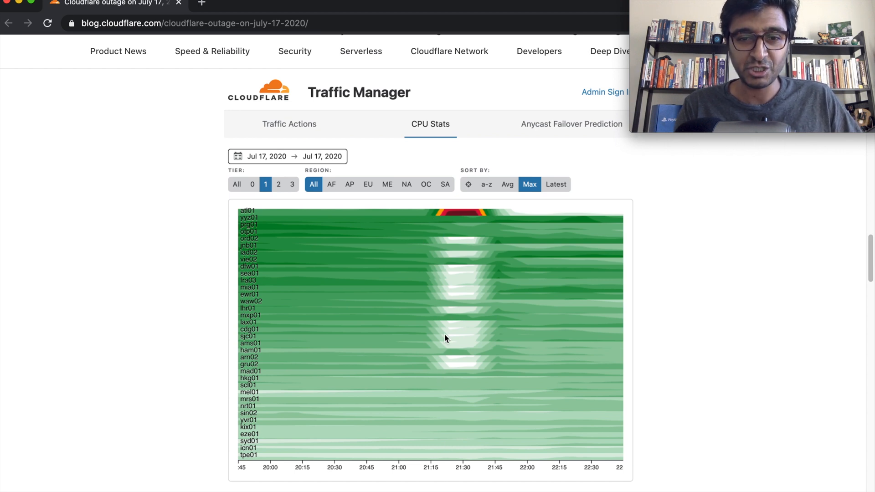
{"action": "mouse_move", "coordinate": [420, 299]}
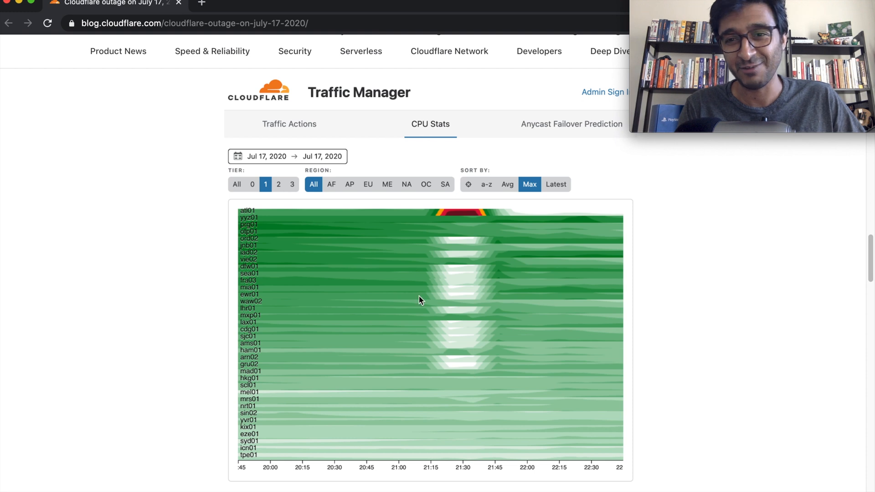
{"action": "mouse_move", "coordinate": [475, 246]}
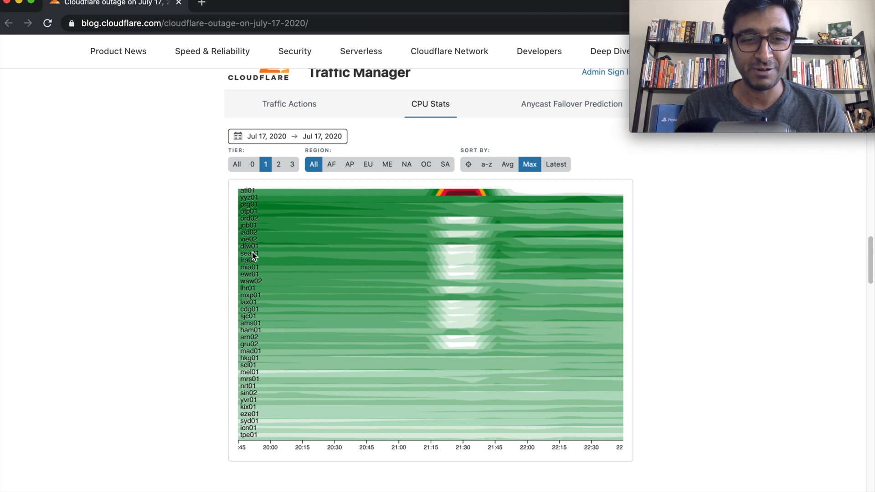
{"action": "mouse_move", "coordinate": [480, 287]}
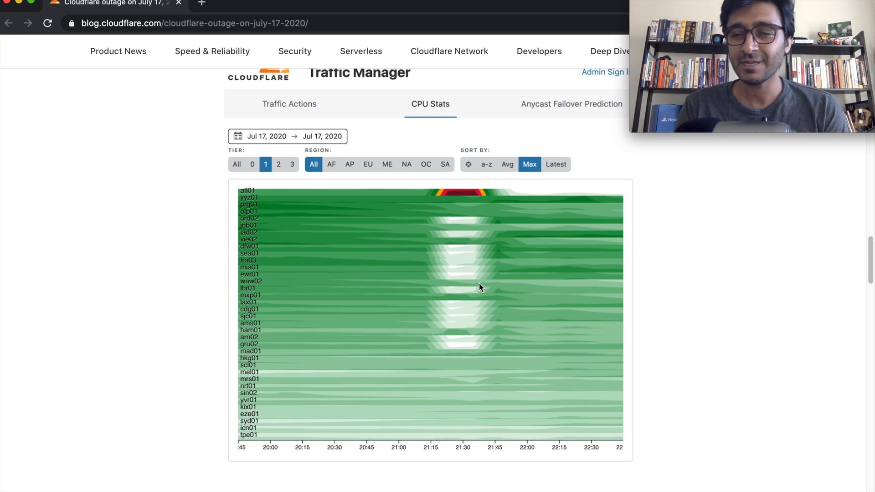
{"action": "scroll", "scroll_direction": "down", "scroll_amount": 3}
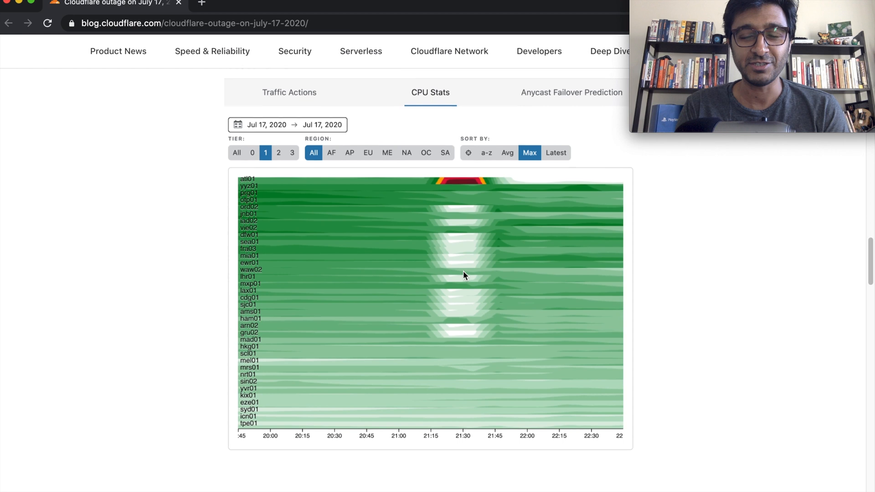